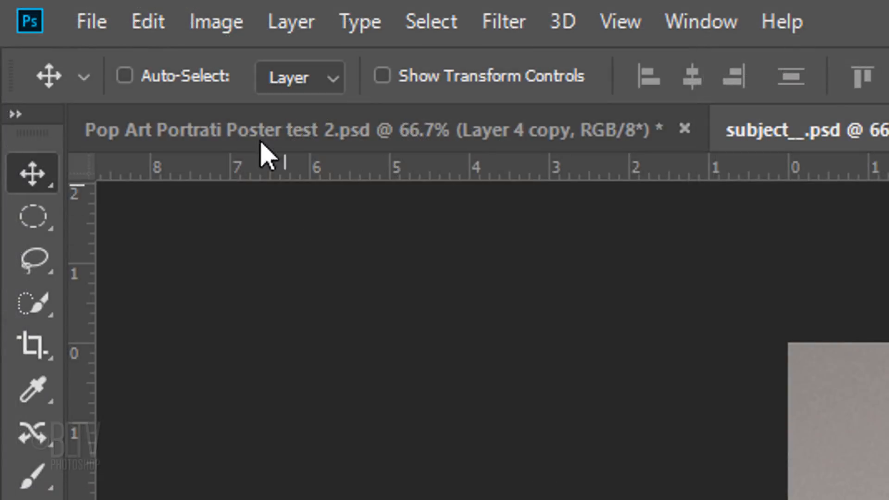
Step: Resize the subject portrait document through Image > Image Size
left_click(216, 22)
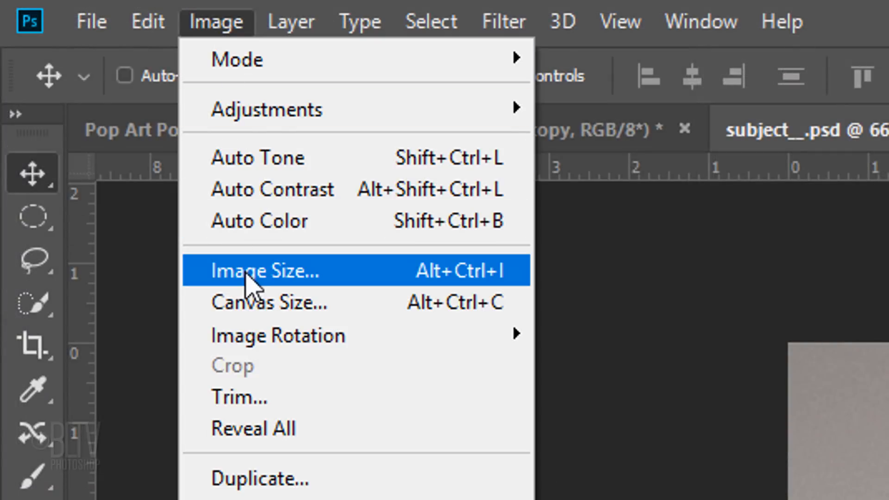
left_click(265, 271)
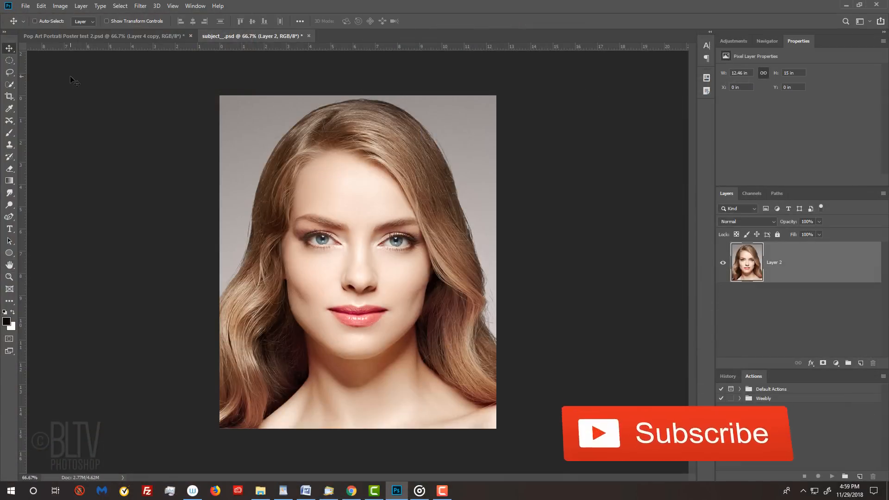
mouse_move(709, 454)
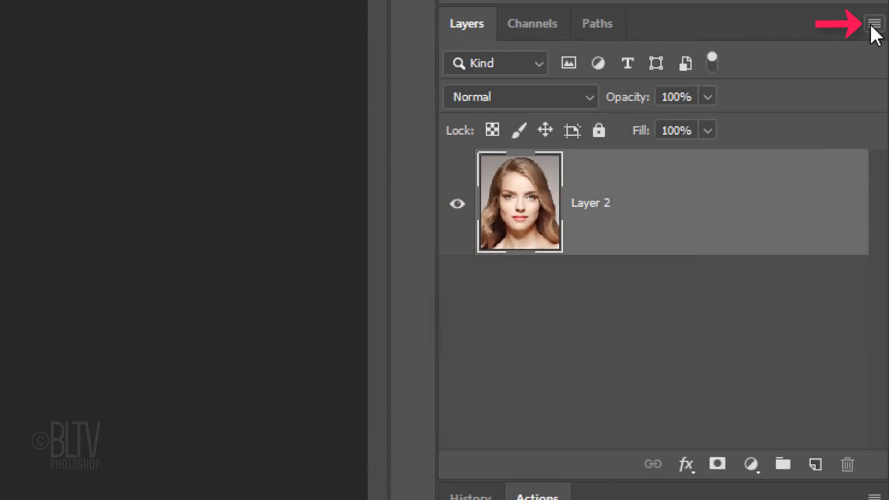
Step: Convert the portrait layer to a smart object and apply Auto Tone
left_click(875, 23)
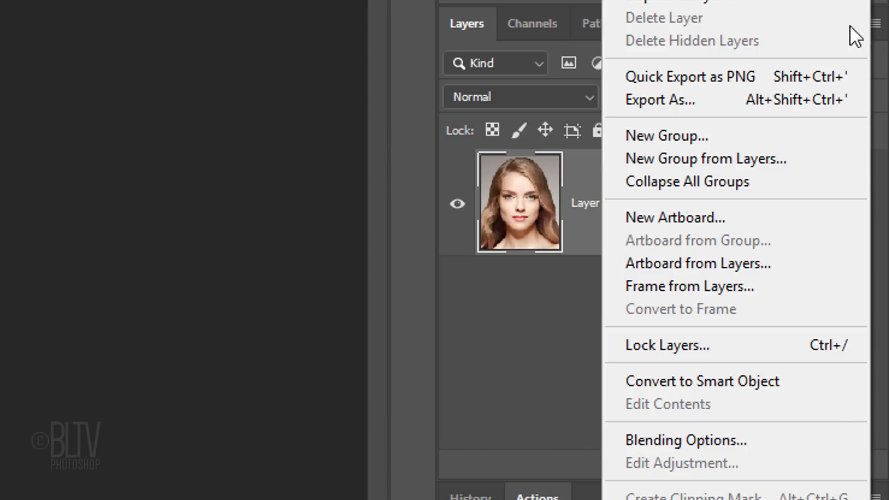
mouse_move(702, 381)
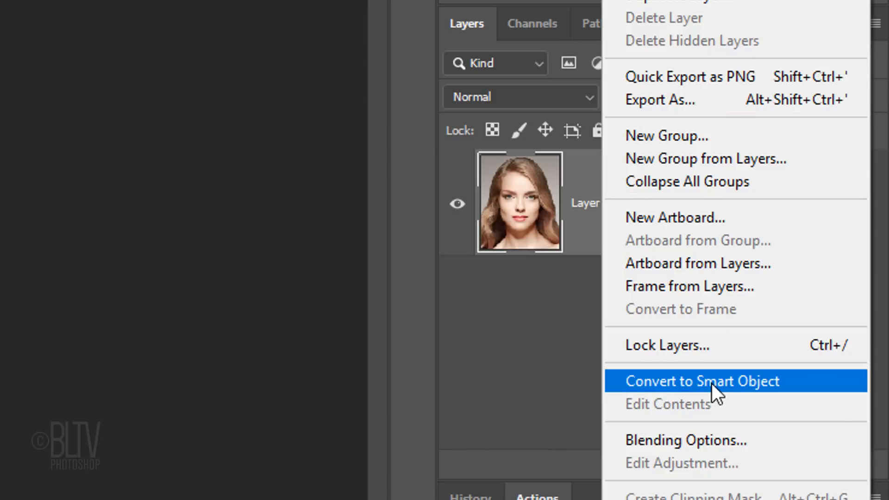
left_click(702, 380)
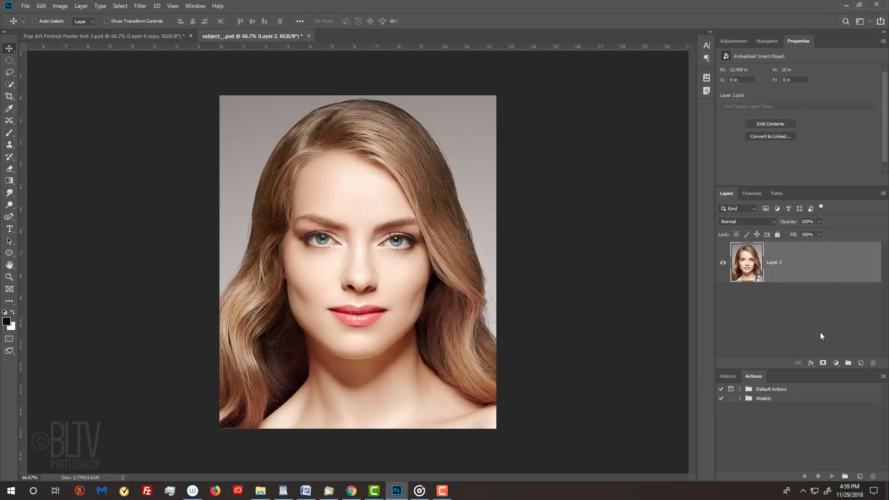
left_click(60, 6)
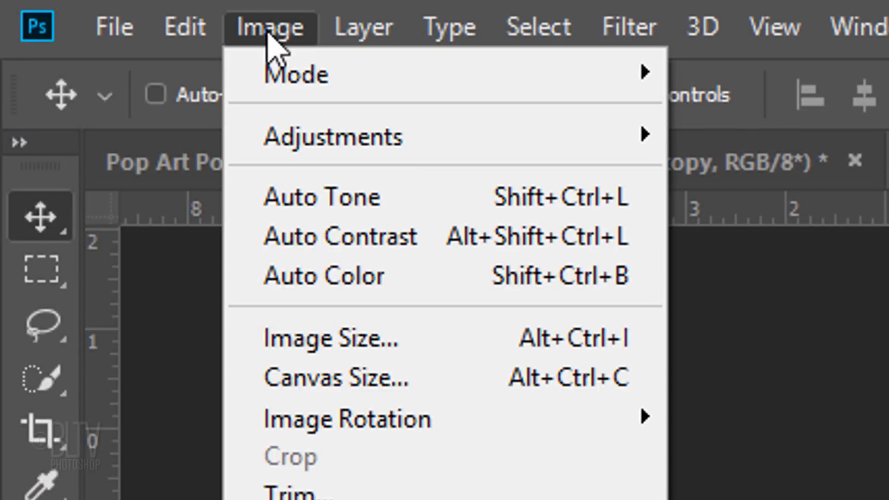
mouse_move(321, 216)
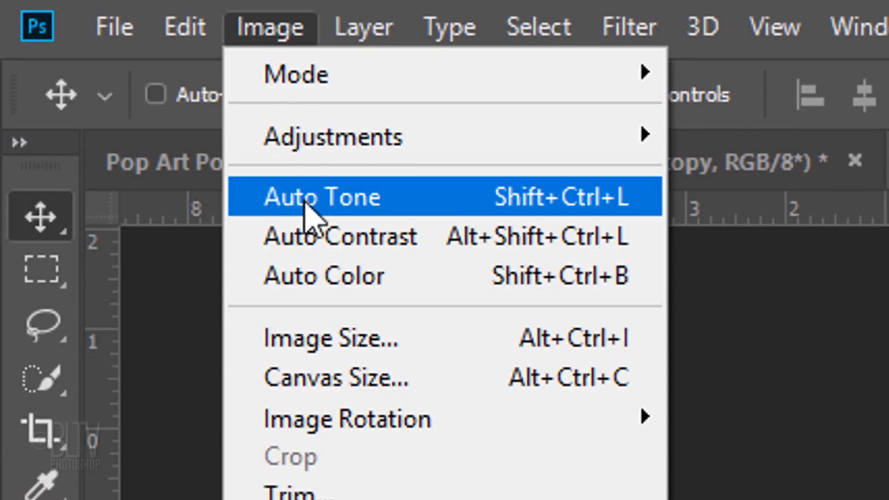
left_click(320, 196)
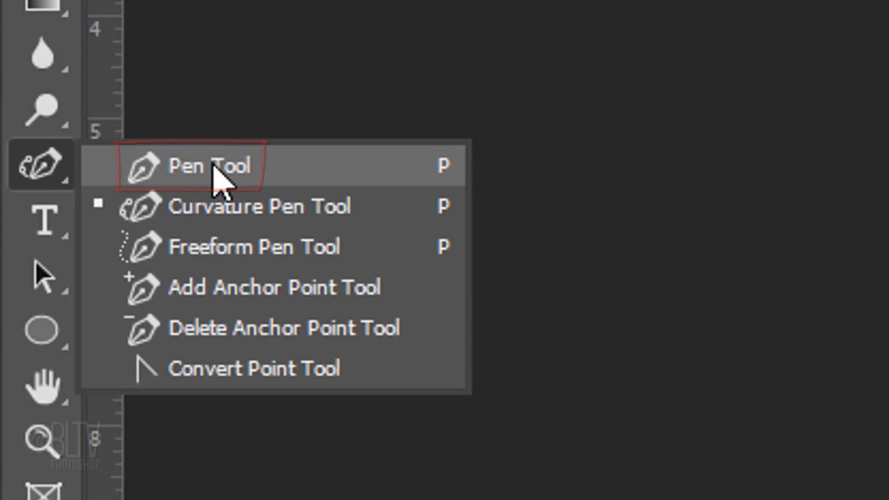
mouse_move(222, 181)
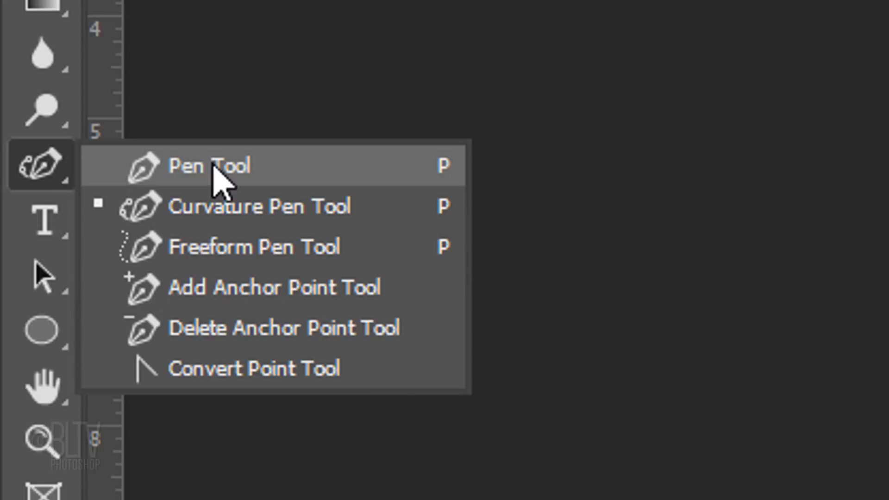
mouse_move(222, 218)
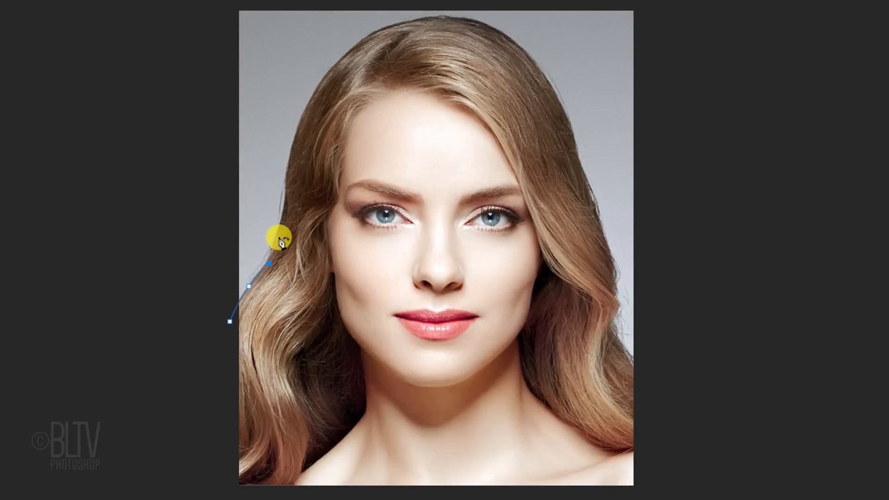
Step: Place Pen Tool anchor points along the left hair edge up to the crown
left_click(442, 20)
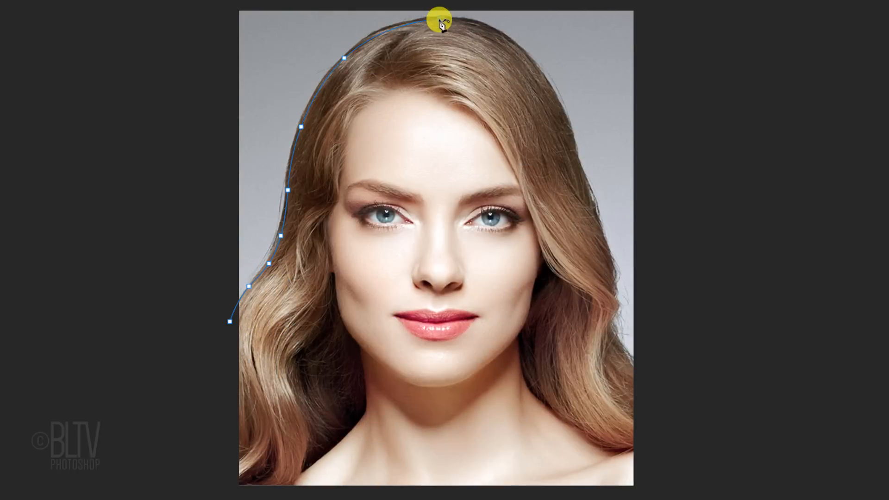
left_click(617, 351)
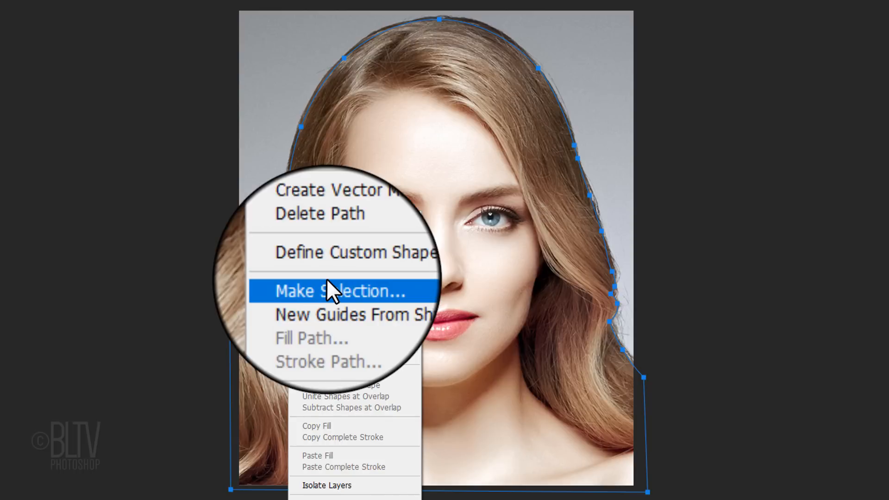
Step: Make a selection from the path with 0 feather and add a layer mask
left_click(339, 291)
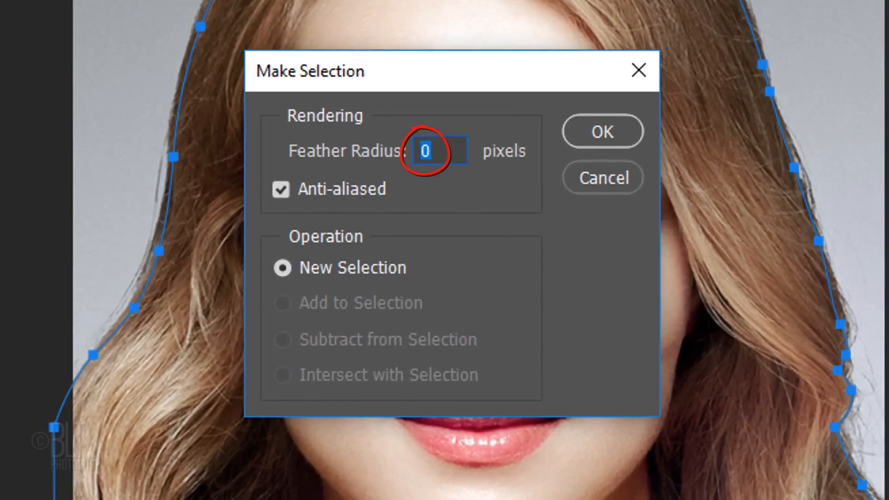
mouse_move(602, 131)
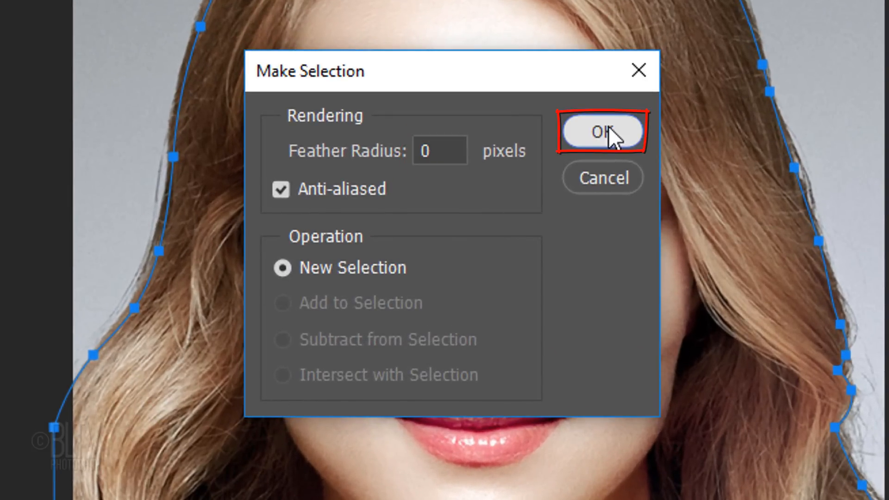
left_click(603, 132)
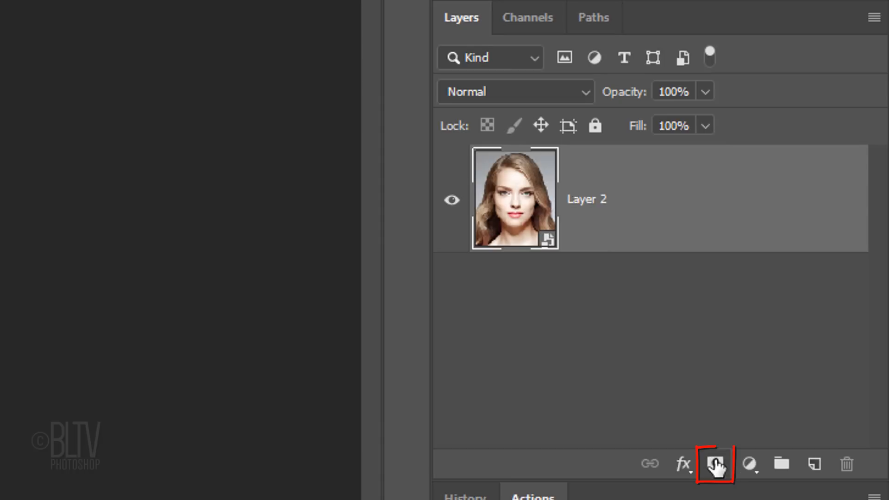
left_click(716, 464)
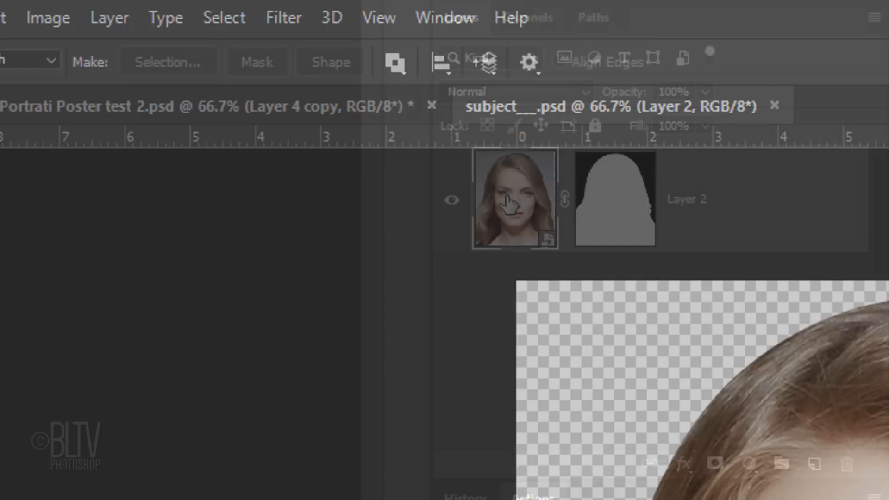
Step: Apply Oil Paint: Stylization and Cleanliness 10, Scale 0.1, Bristle 0, Lighting off
left_click(283, 17)
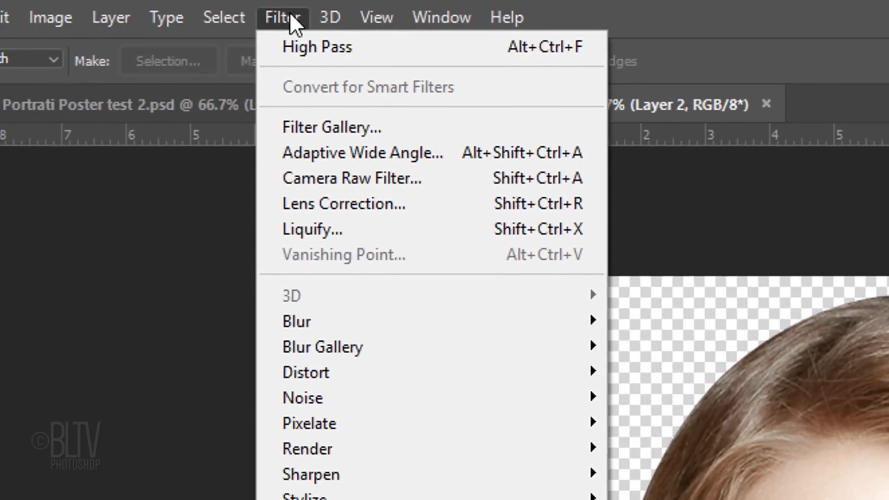
left_click(271, 316)
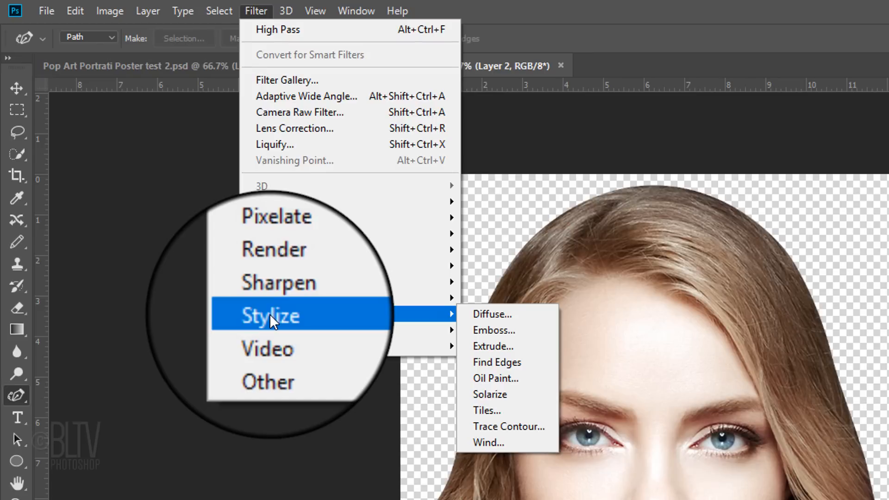
mouse_move(488, 379)
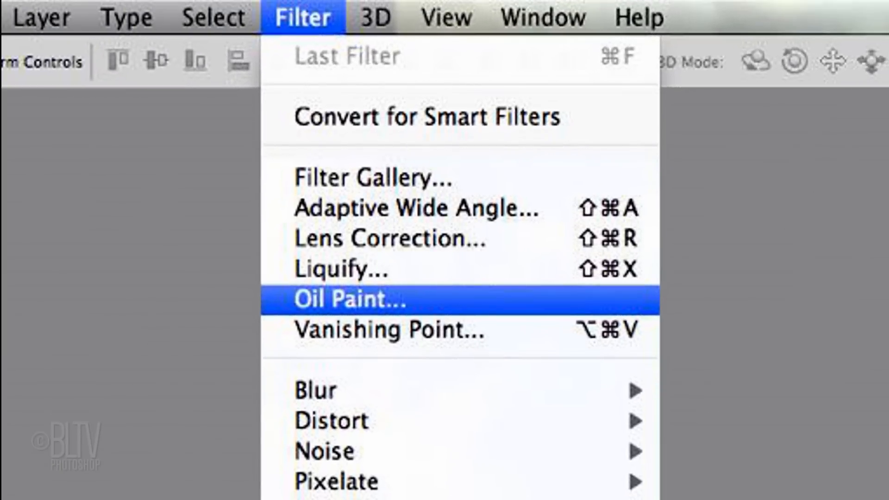
left_click(346, 300)
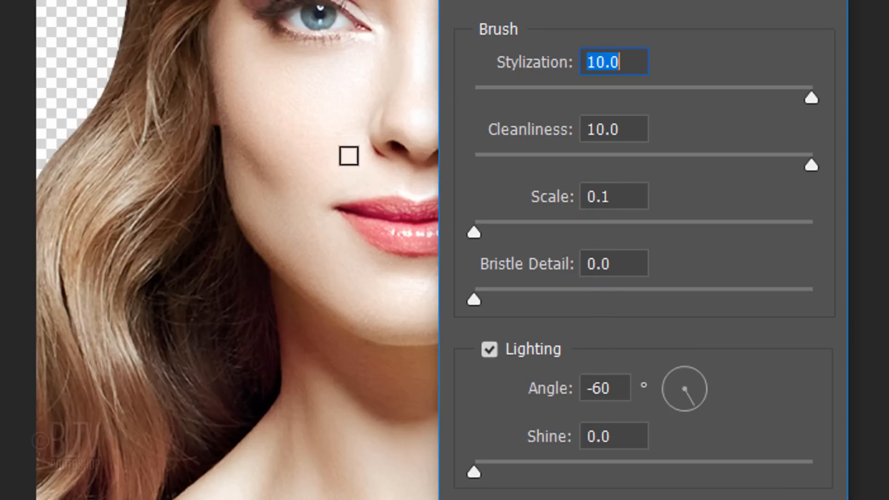
left_click(489, 350)
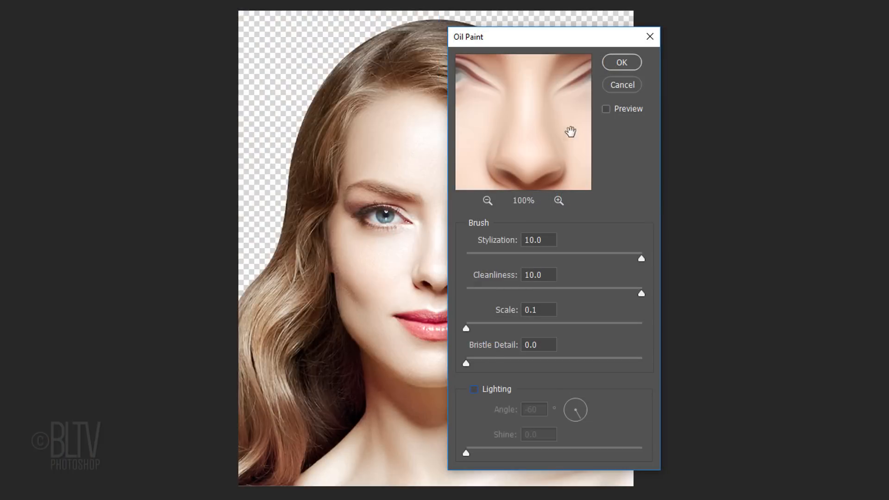
left_click(622, 62)
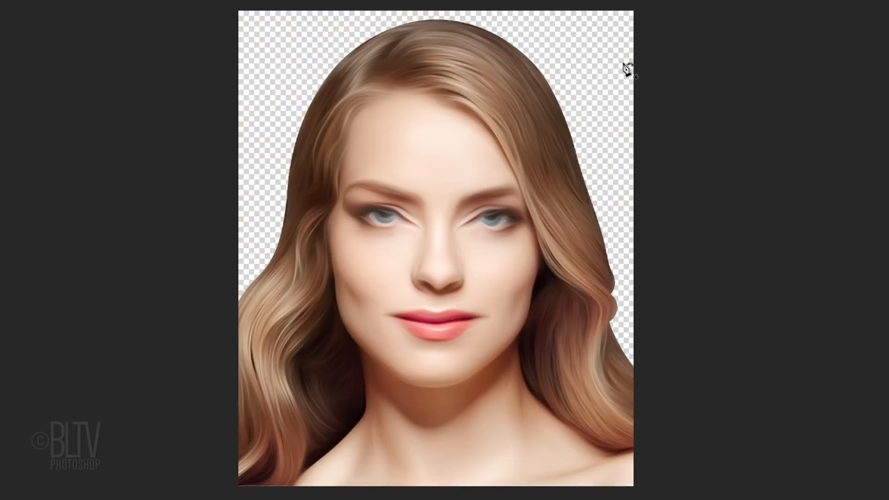
left_click(298, 12)
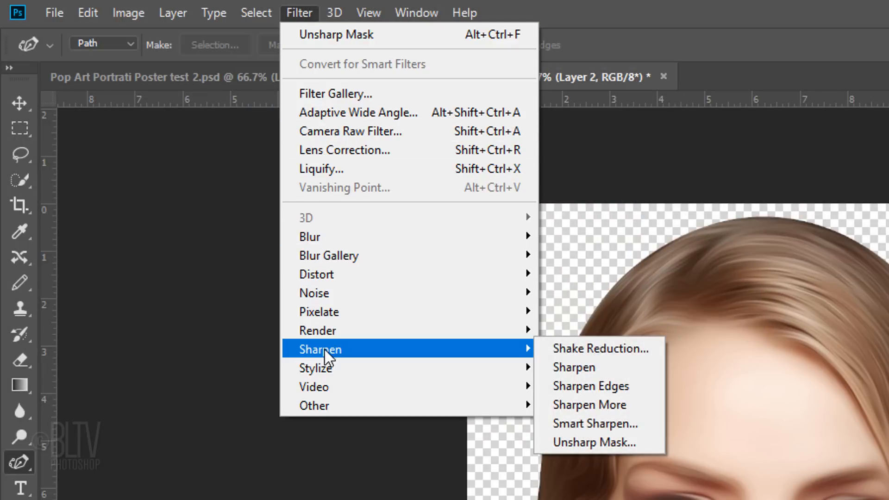
mouse_move(601, 447)
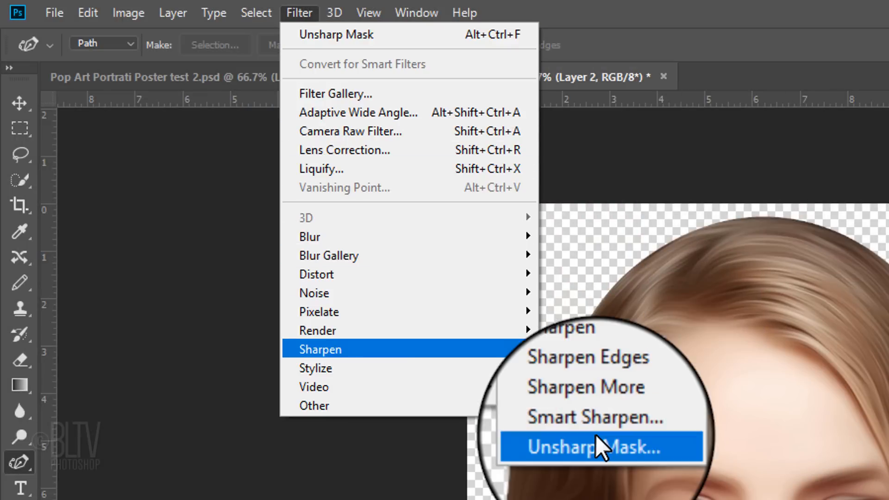
Step: Apply Unsharp Mask with 500% amount, 50 px radius and threshold 0
left_click(591, 448)
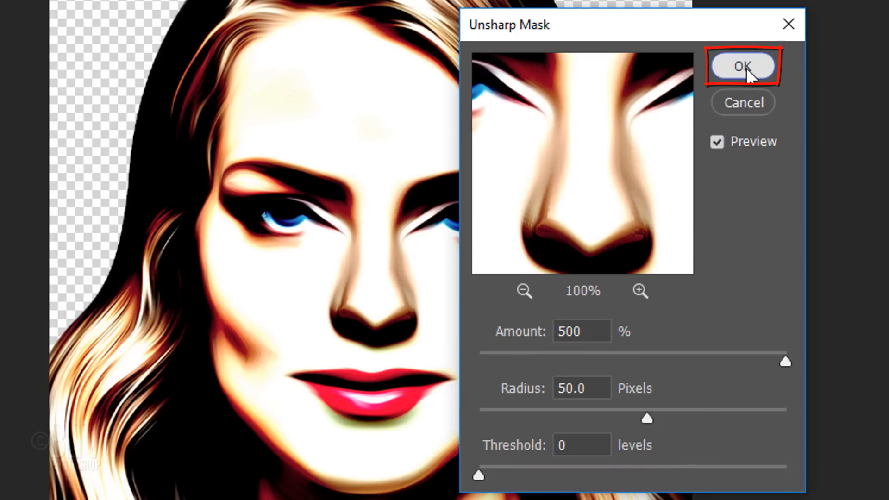
left_click(742, 66)
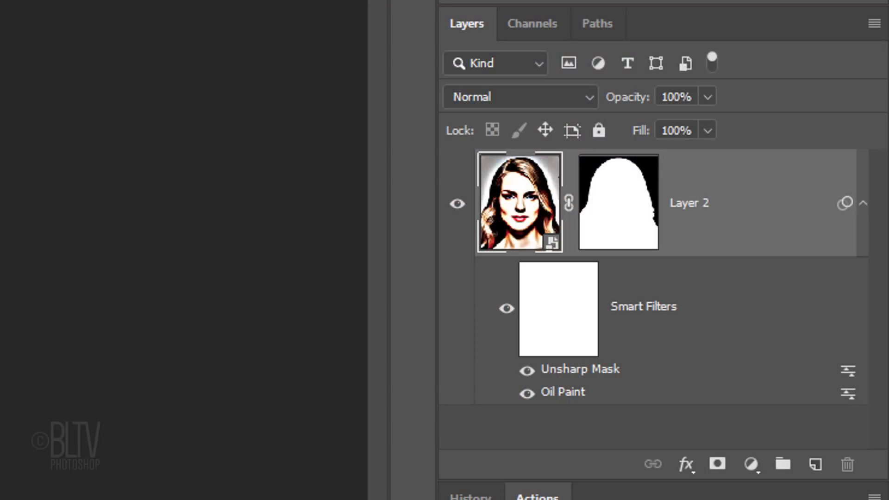
mouse_move(618, 357)
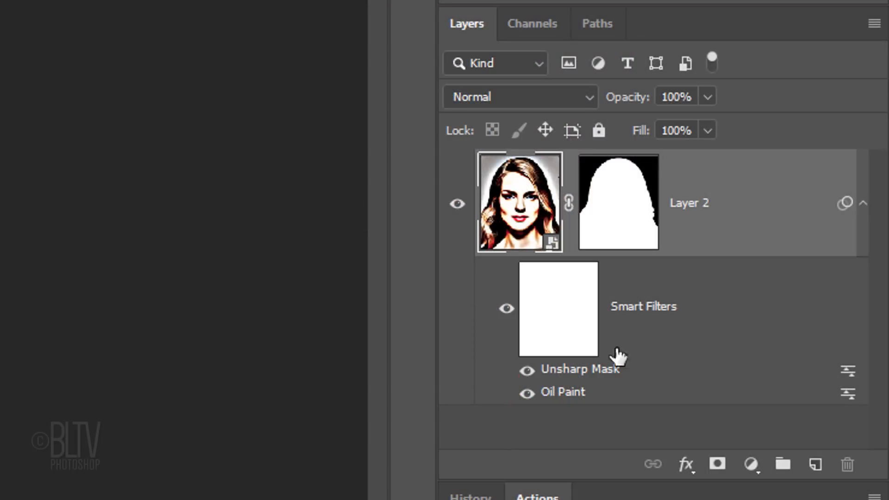
Step: Add an empty layer below the portrait and select the Gradient Tool
left_click(815, 468)
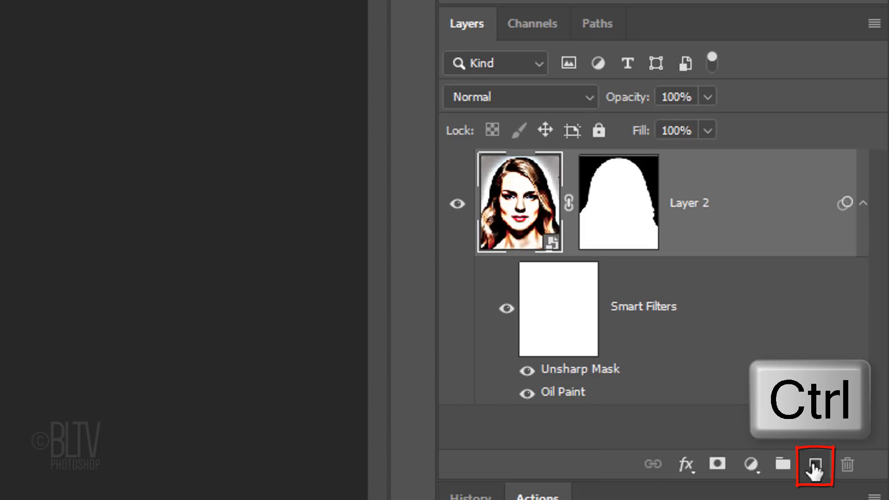
left_click(815, 464)
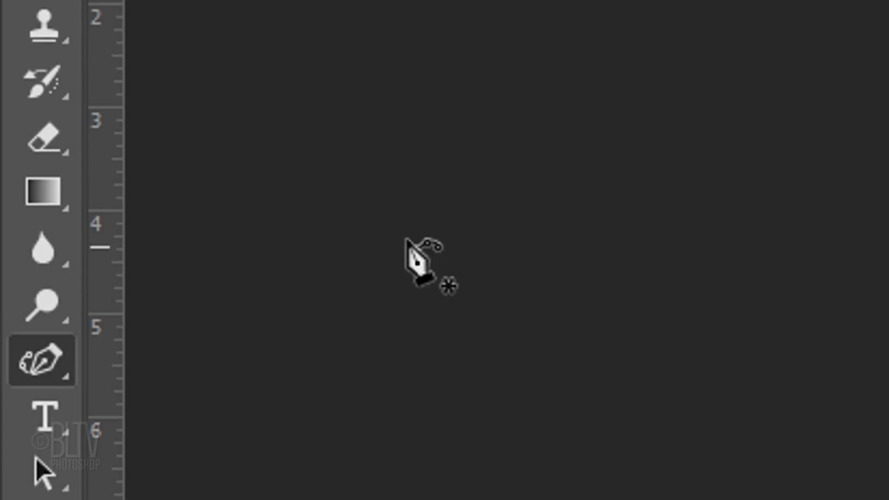
left_click(41, 194)
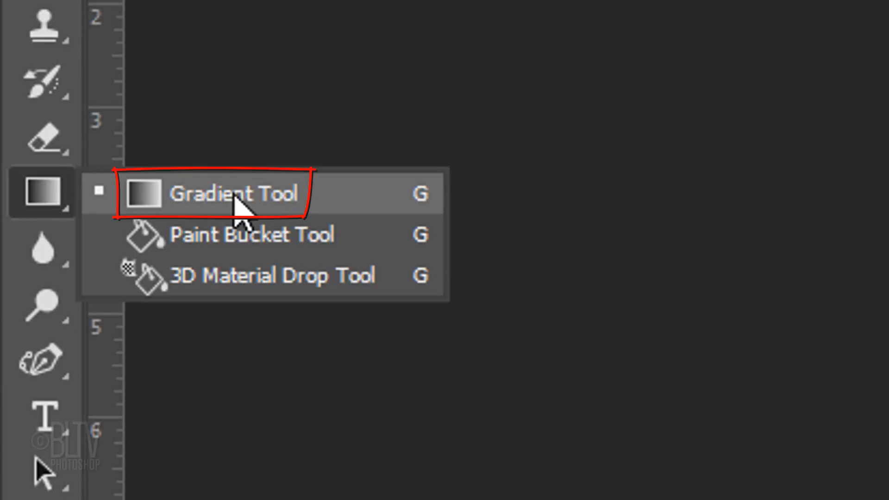
left_click(233, 194)
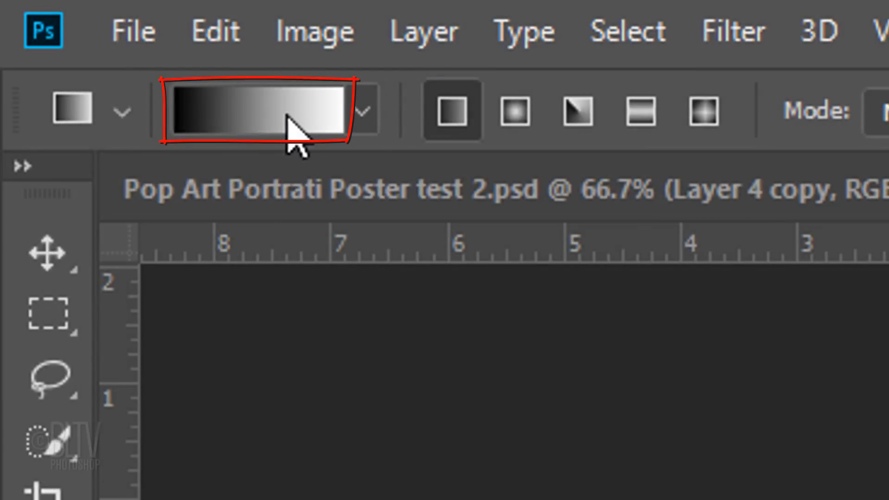
Step: Set the gradient stops to purple #2B0B58 and orange #FF7C00
left_click(256, 111)
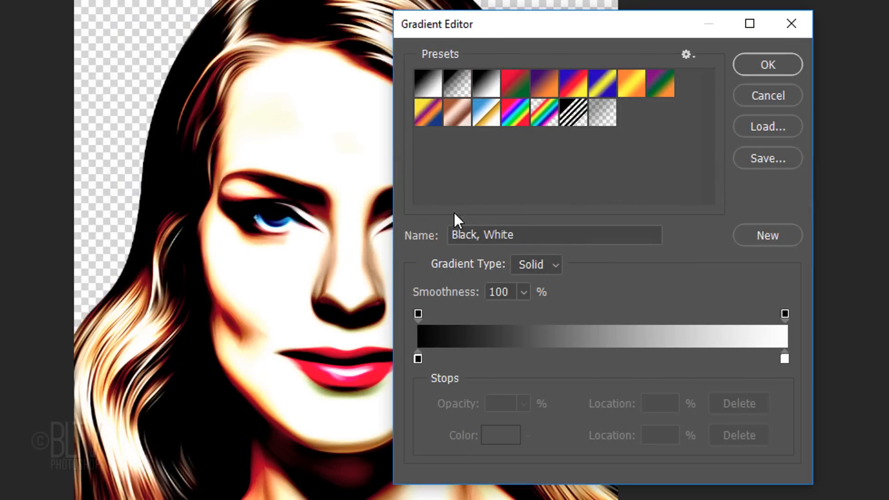
left_click(417, 359)
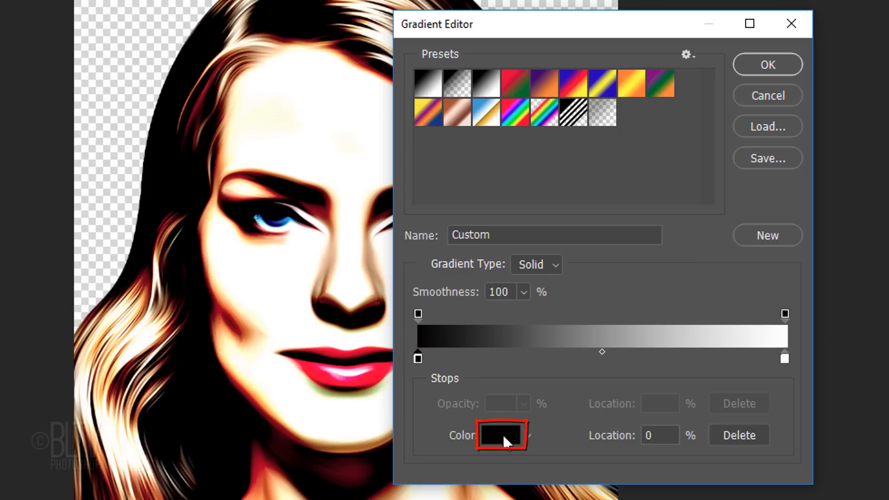
left_click(500, 435)
type("2B0B58")
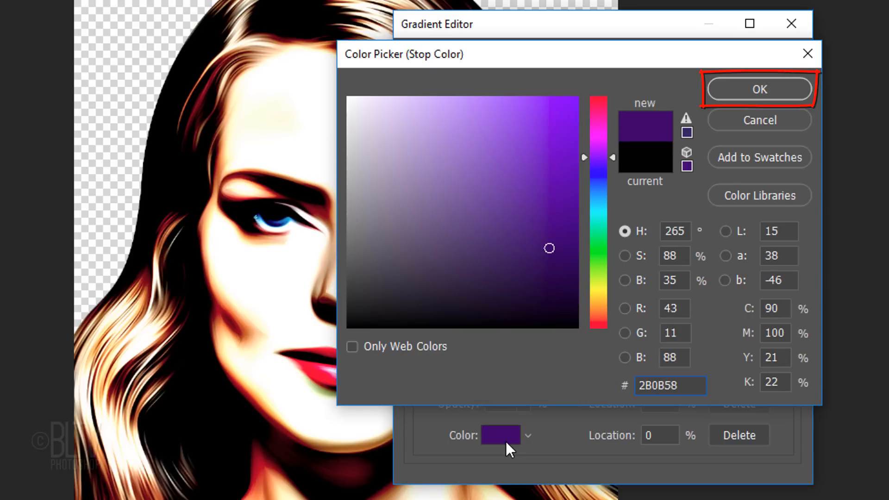
left_click(759, 88)
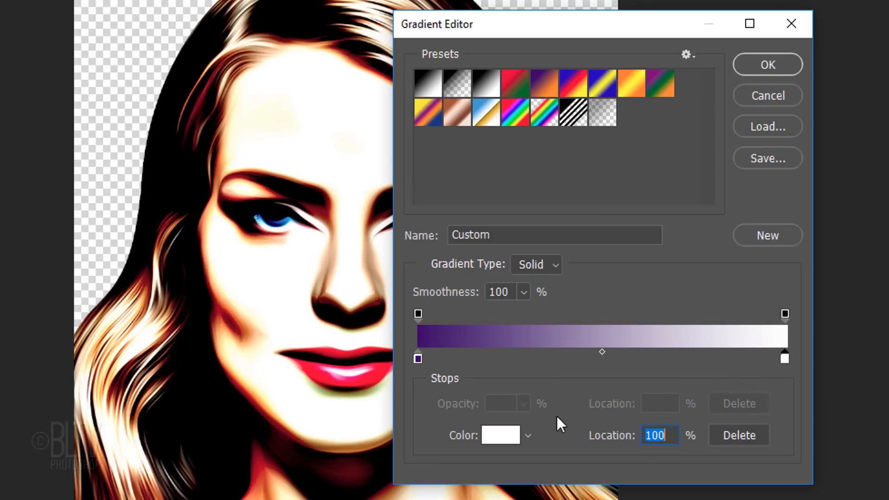
left_click(499, 435)
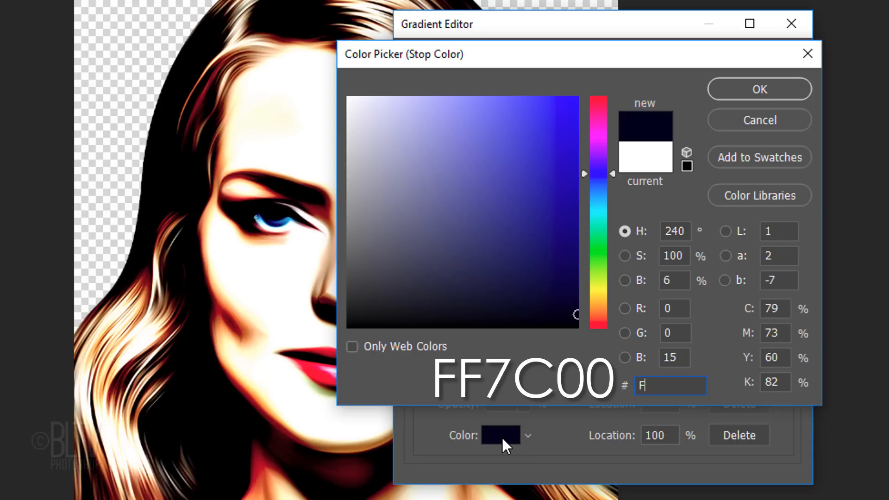
type("F7C00")
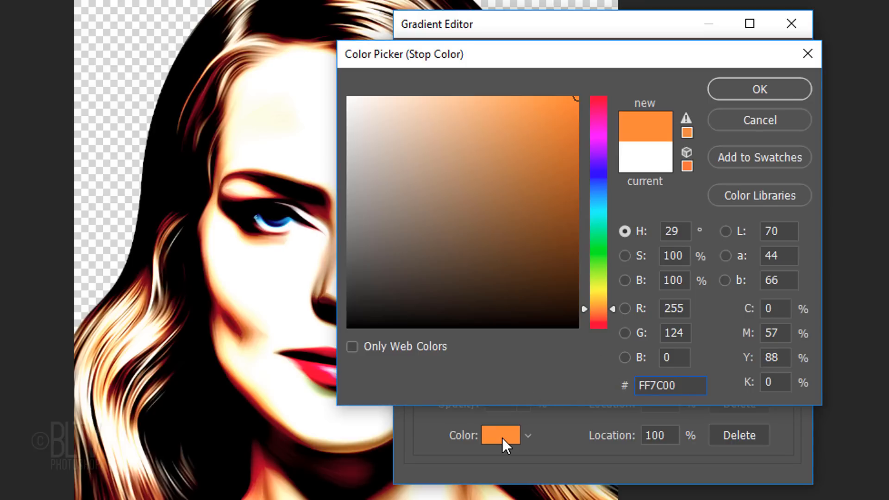
left_click(758, 89)
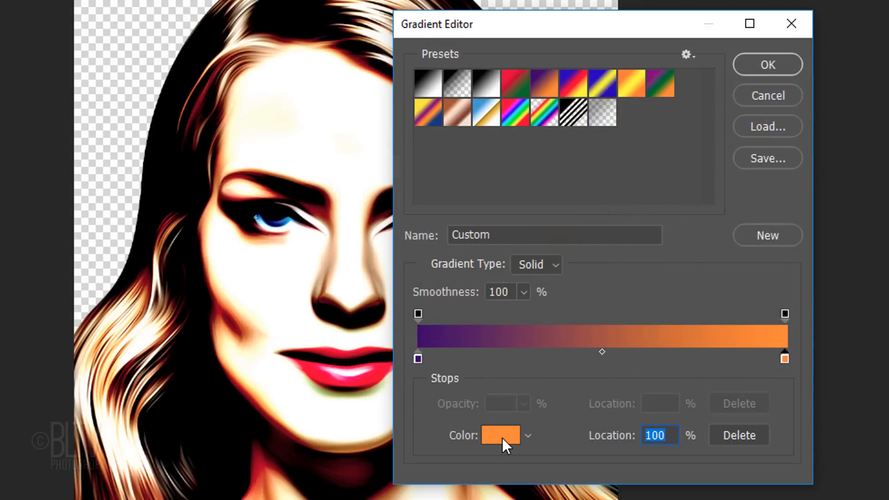
left_click(766, 64)
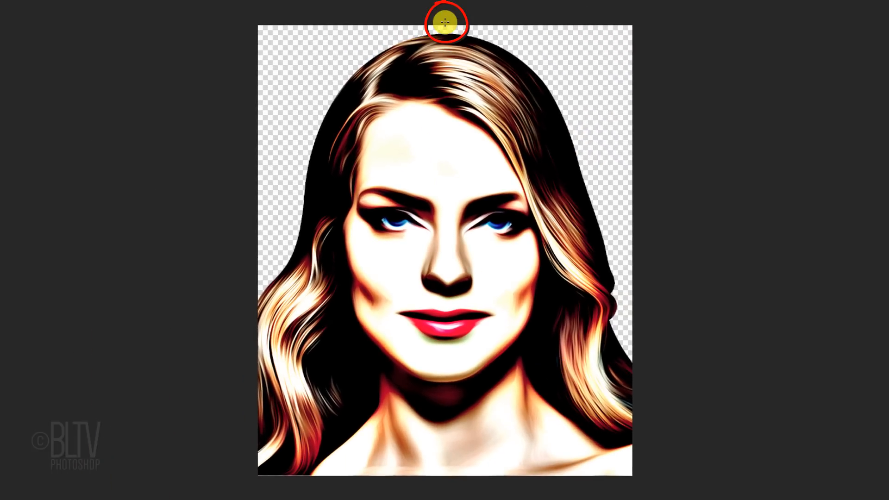
Step: Shift-drag a straight vertical gradient from the top to the bottom of the canvas
key("shift")
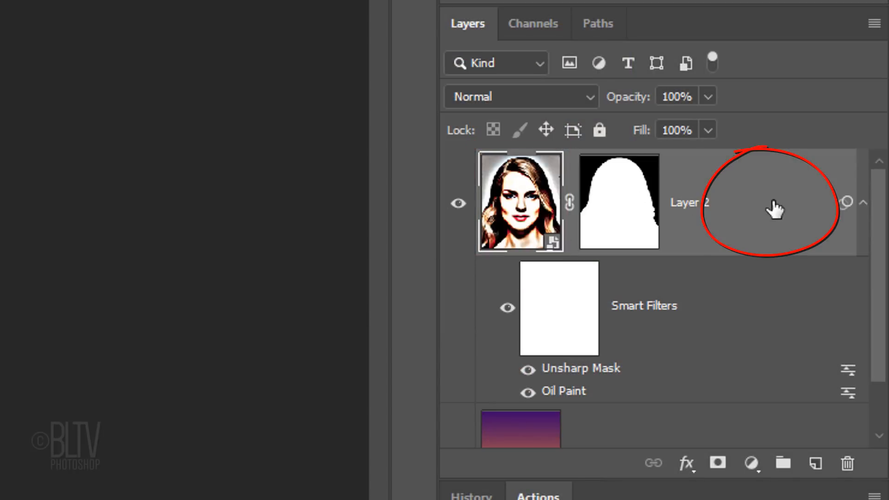
Step: Add a white Outer Glow layer style to the portrait layer
double_click(765, 202)
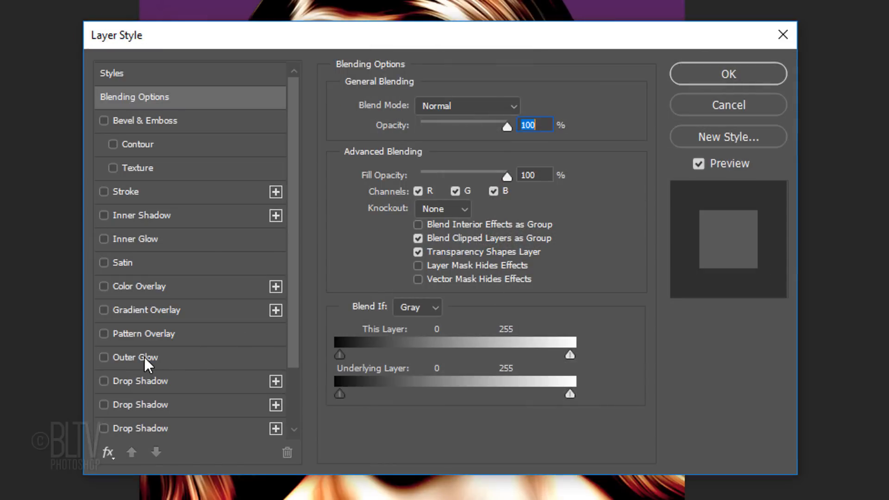
left_click(104, 358)
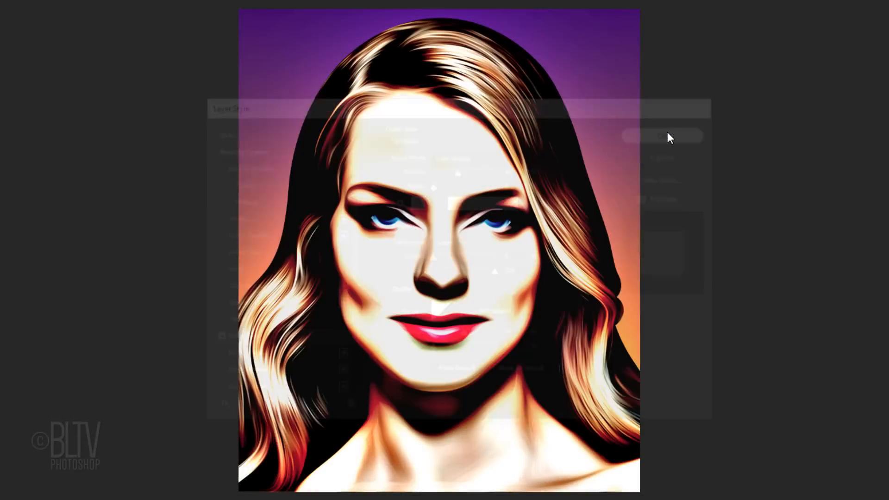
left_click(662, 136)
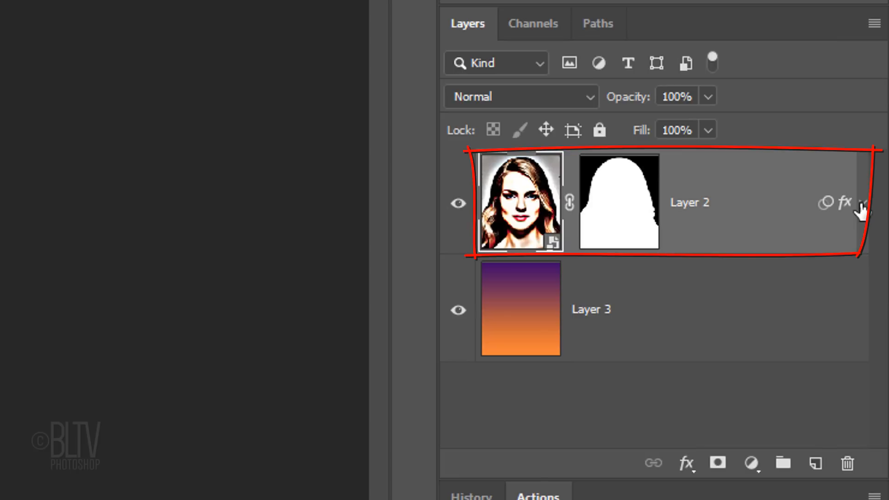
Step: Duplicate the portrait layer and hide the outer glow on the copy
key("ctrl+j")
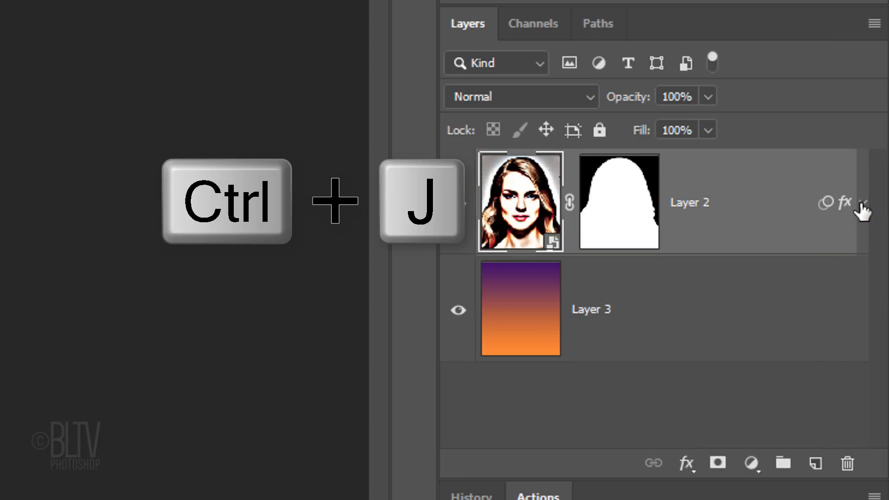
key("ctrl+j")
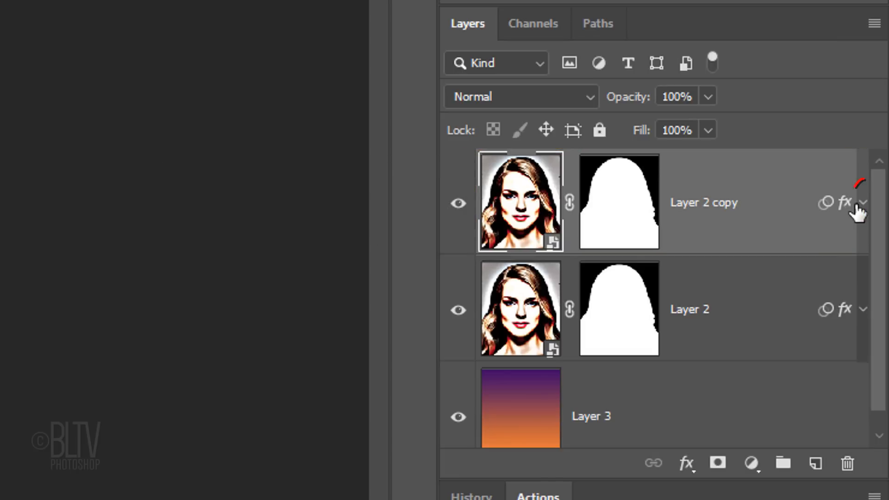
left_click(863, 202)
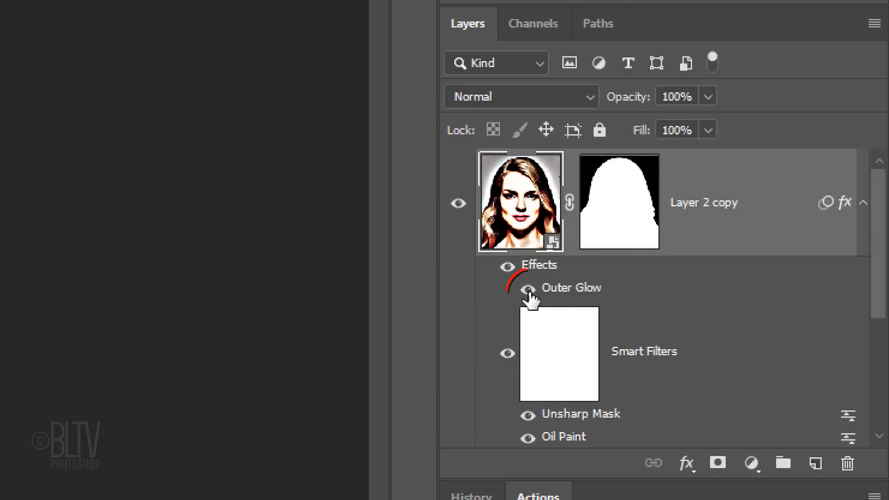
left_click(527, 288)
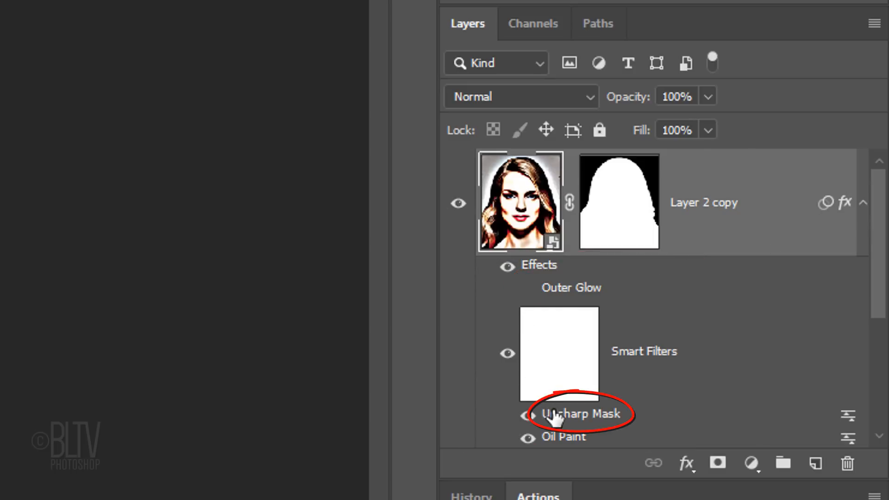
Step: Reapply Unsharp Mask to the copy with a 1000 px radius
double_click(573, 413)
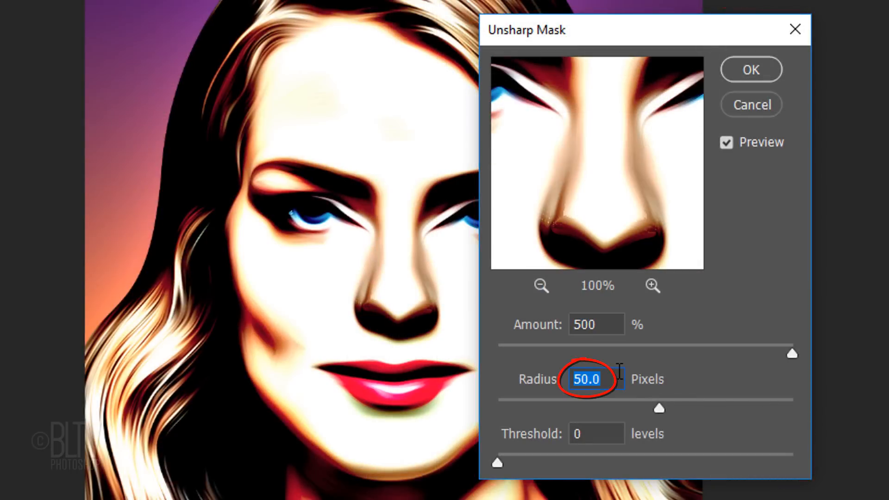
type("1000")
left_click(596, 434)
type("50")
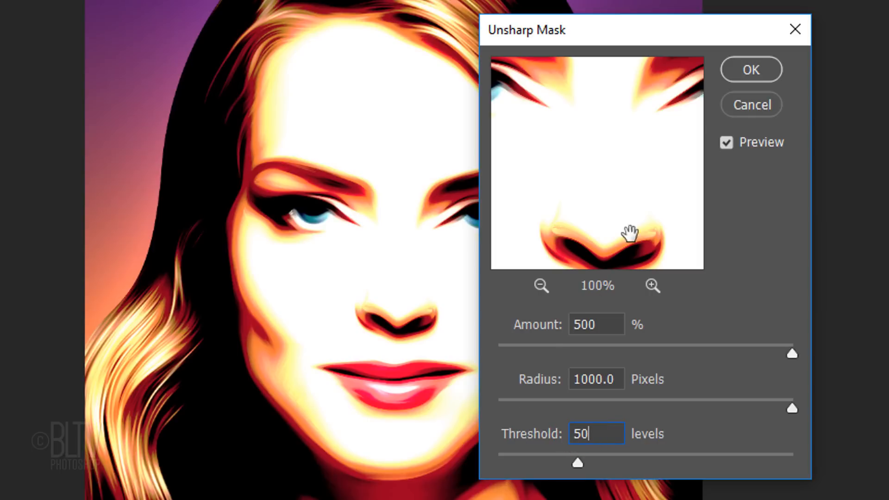
left_click(751, 69)
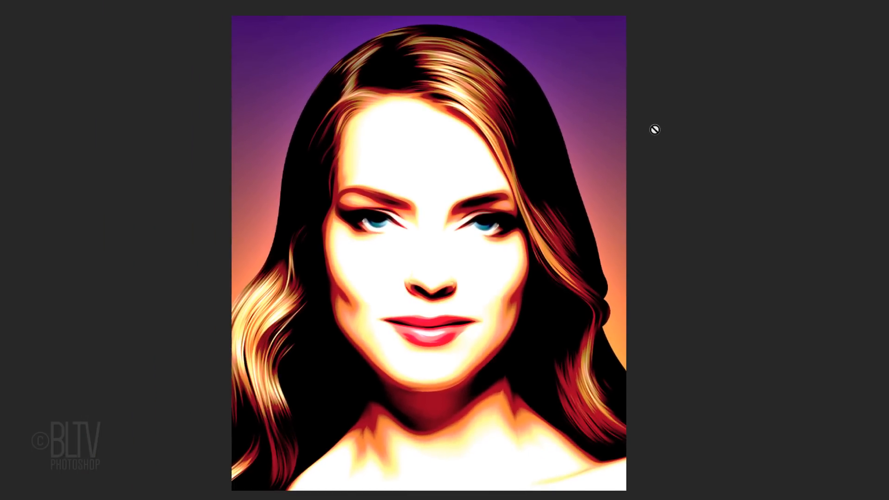
Step: Collapse Layer 2 copy's effects, reset default colours, and fill its mask with black
left_click(864, 202)
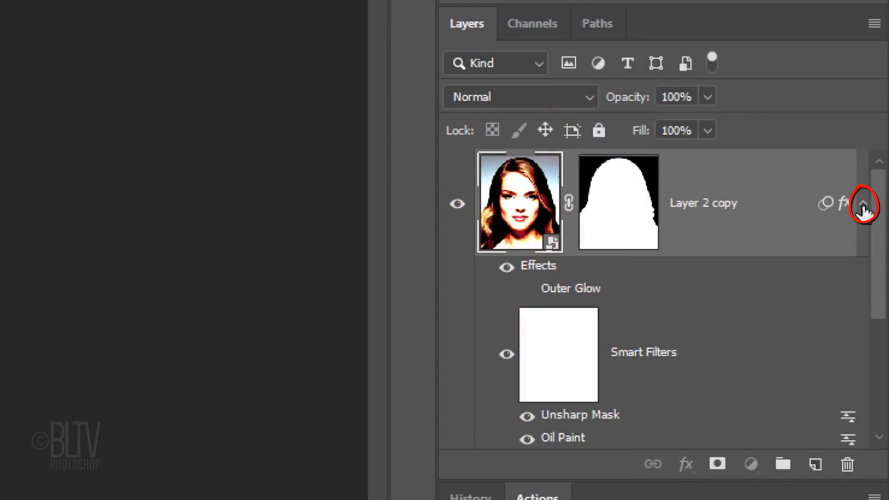
left_click(862, 202)
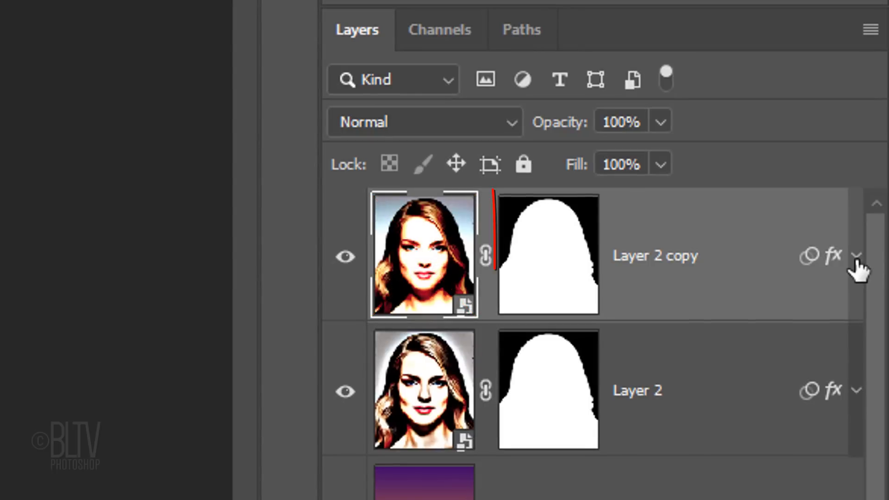
left_click(547, 255)
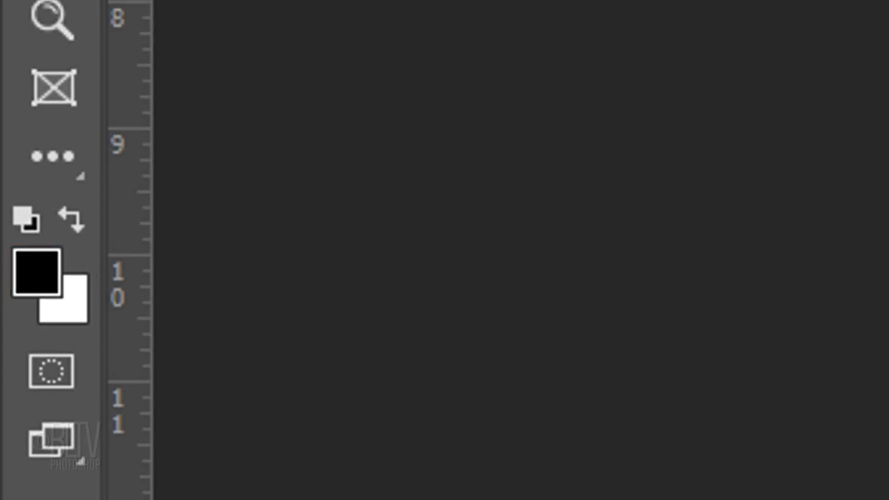
key("d")
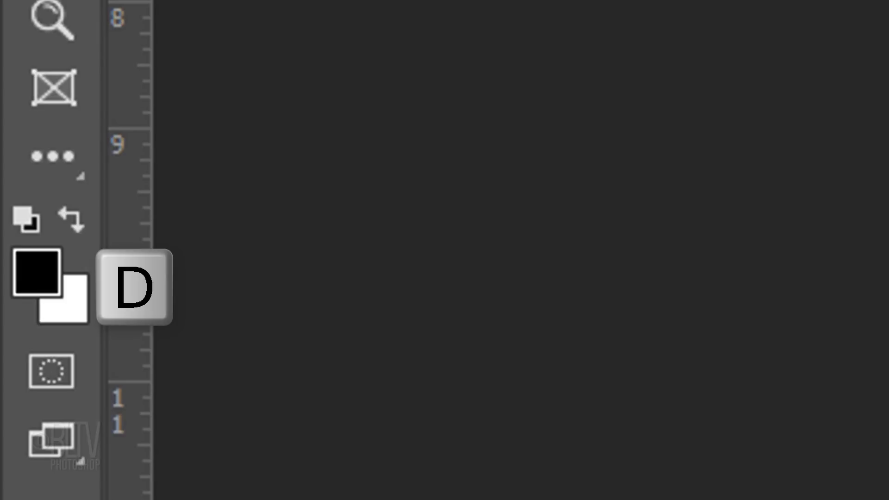
key("d")
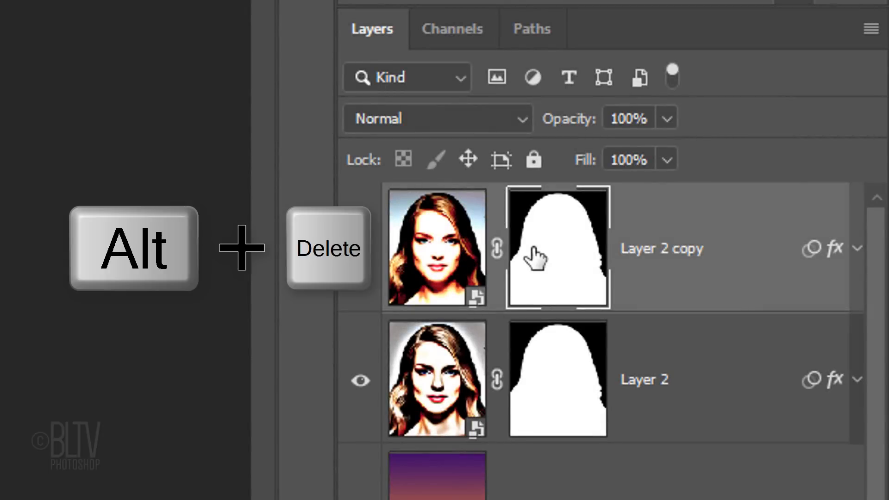
key("alt+Delete")
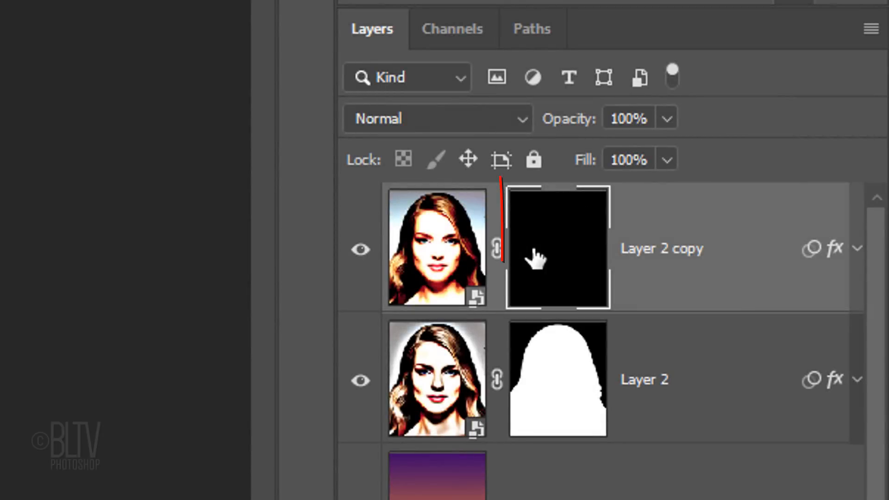
left_click(557, 248)
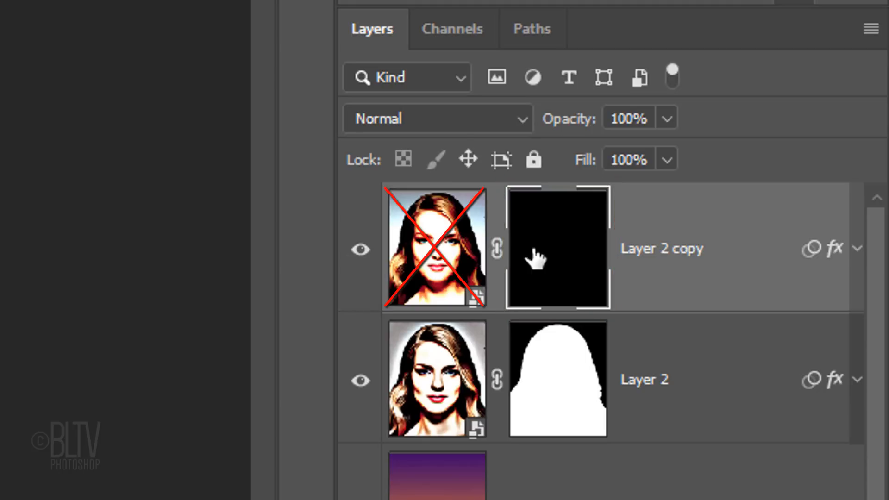
left_click(557, 248)
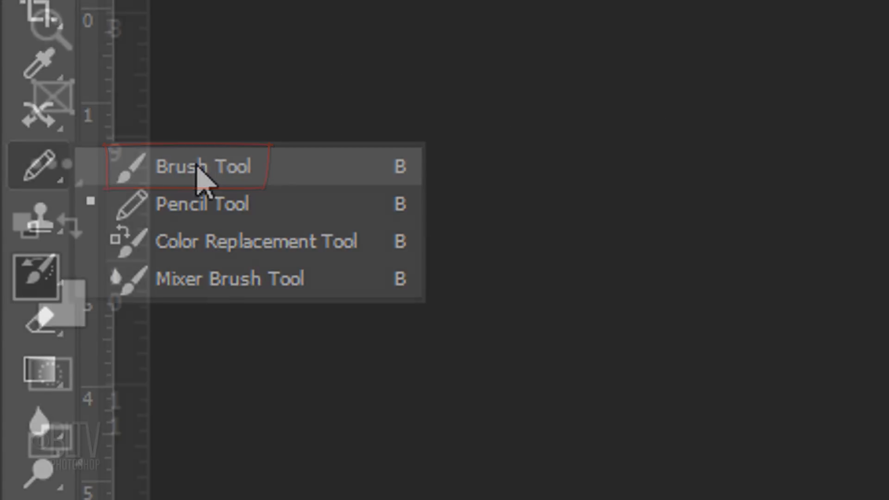
Step: Set up a white, soft 60 px brush for painting the face into the mask
left_click(204, 167)
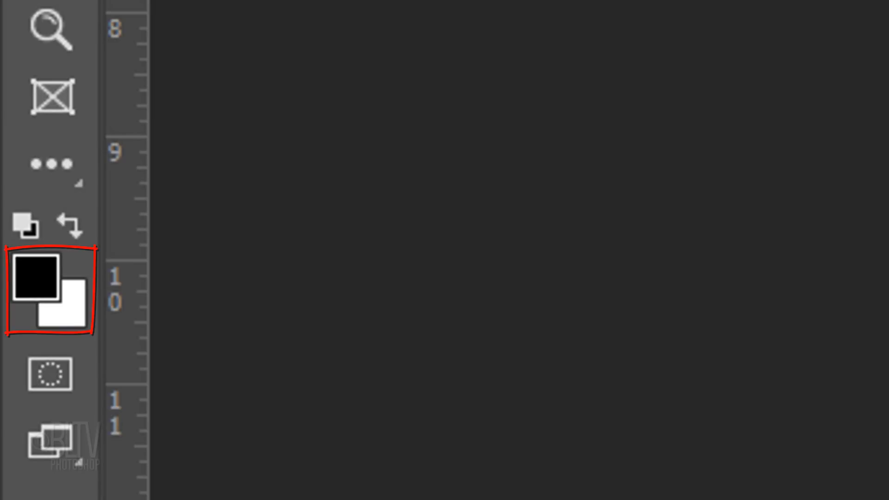
key("x")
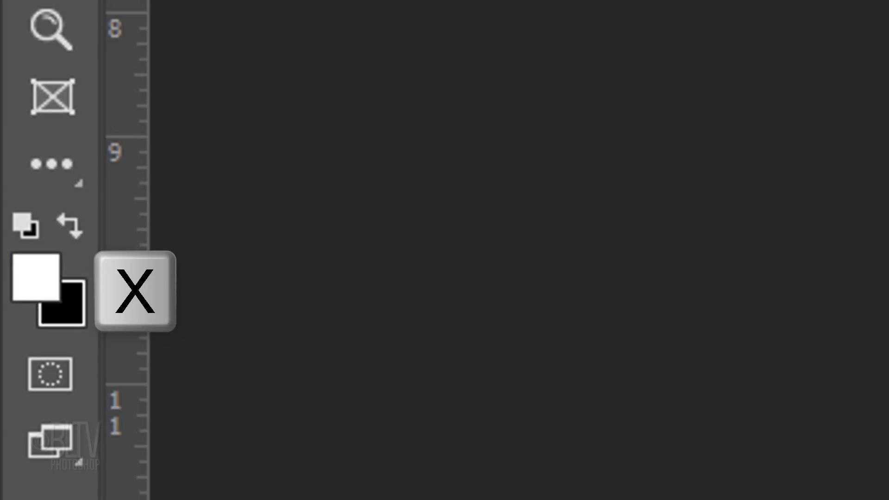
key("x")
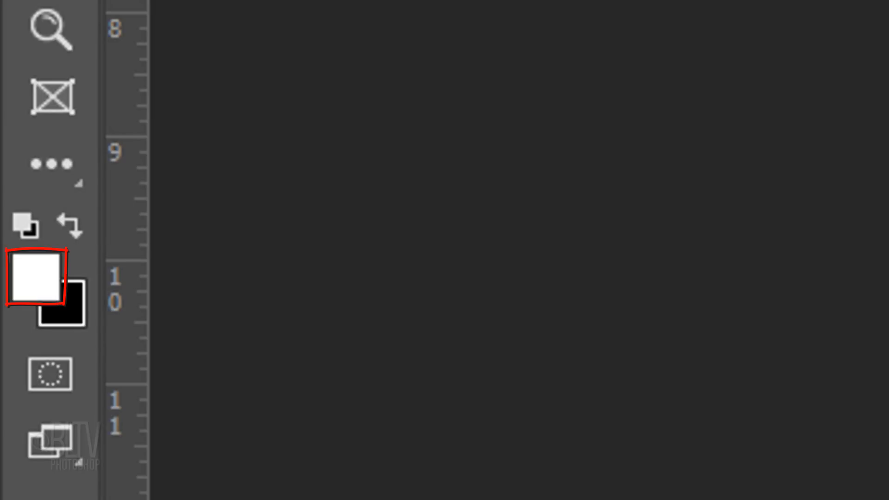
left_click(162, 71)
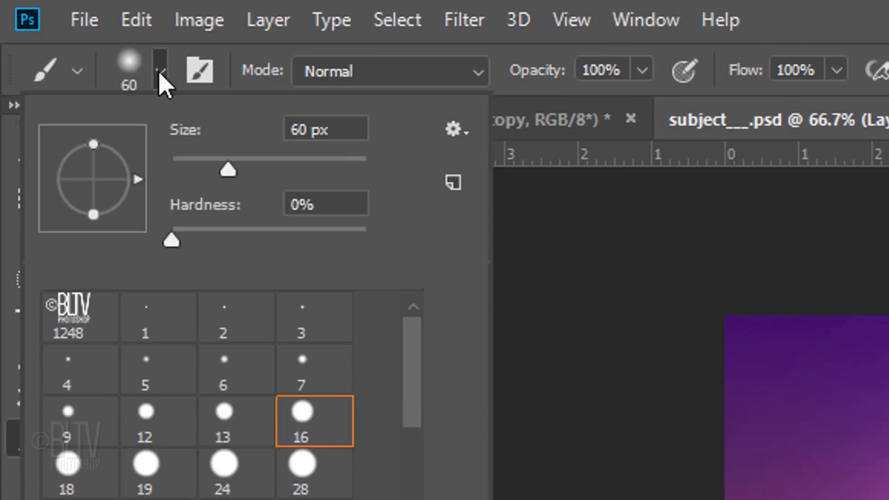
key("]")
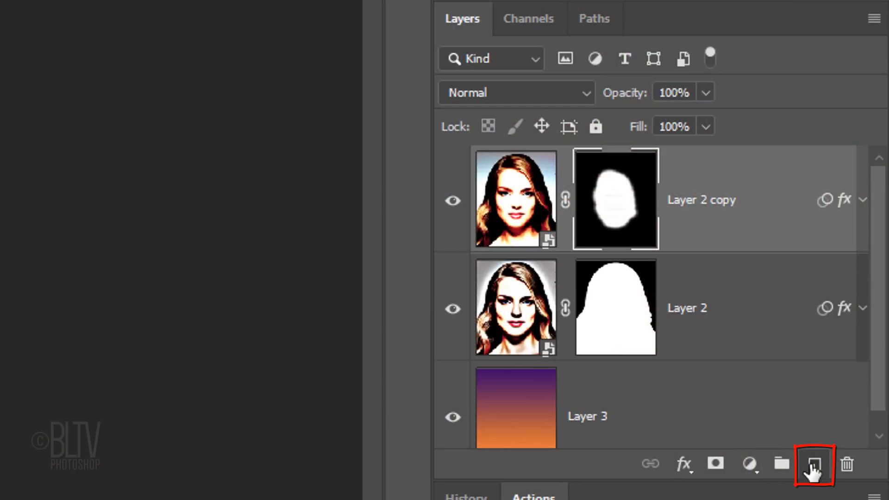
Step: Create empty Layer 4 at the top of the stack with white as foreground
left_click(814, 465)
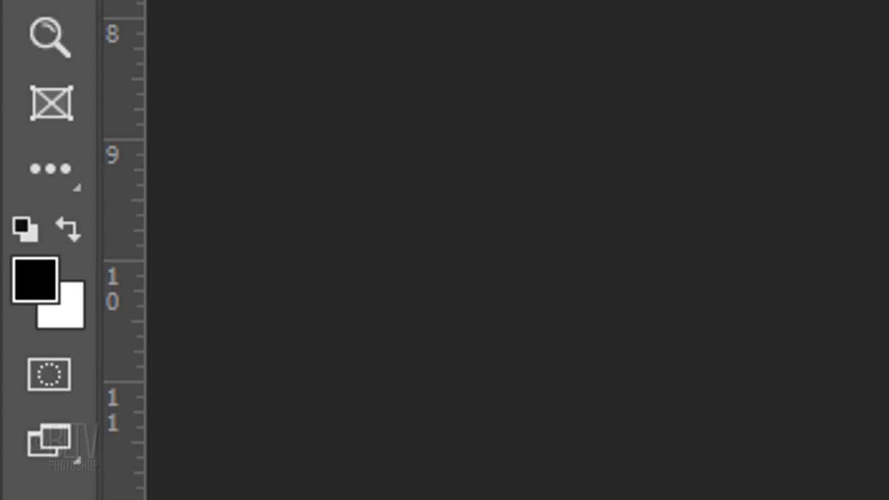
key("x")
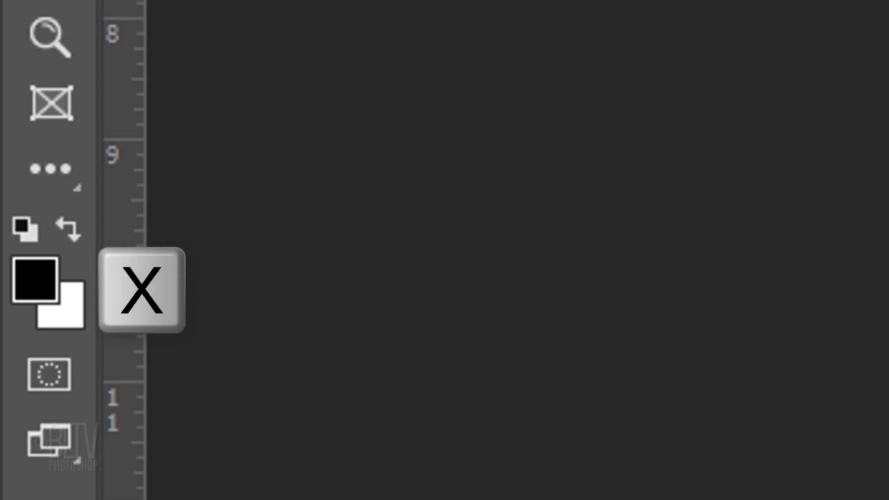
key("x")
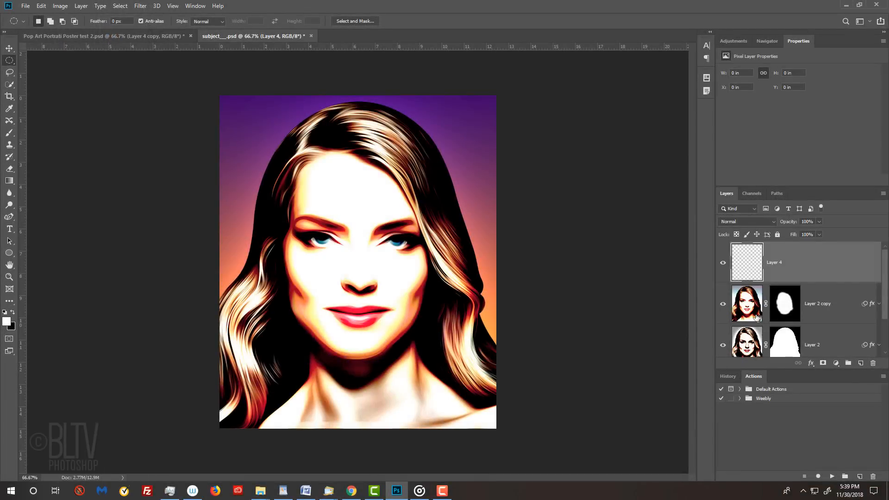
Step: Zoom in closely on the woman's eyes with the Zoom tool
key("z")
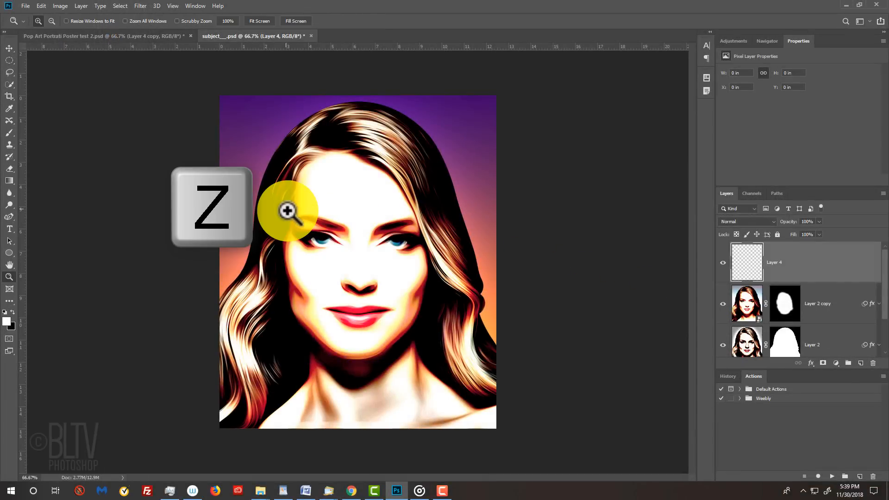
key("z")
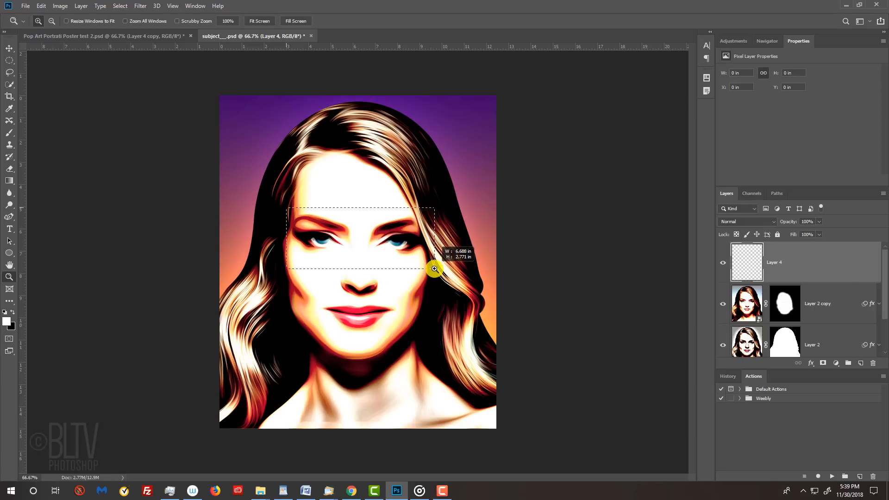
left_click(432, 268)
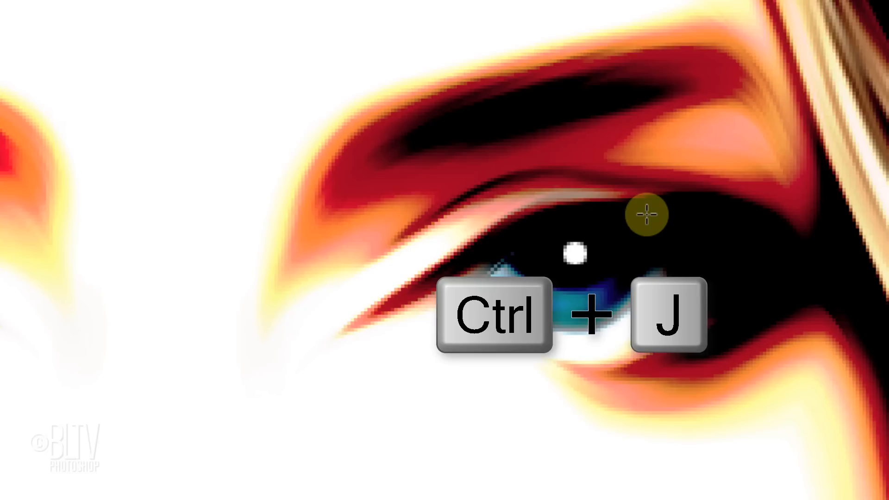
Step: Switch to the Move Tool and fit the whole poster on screen
key("v")
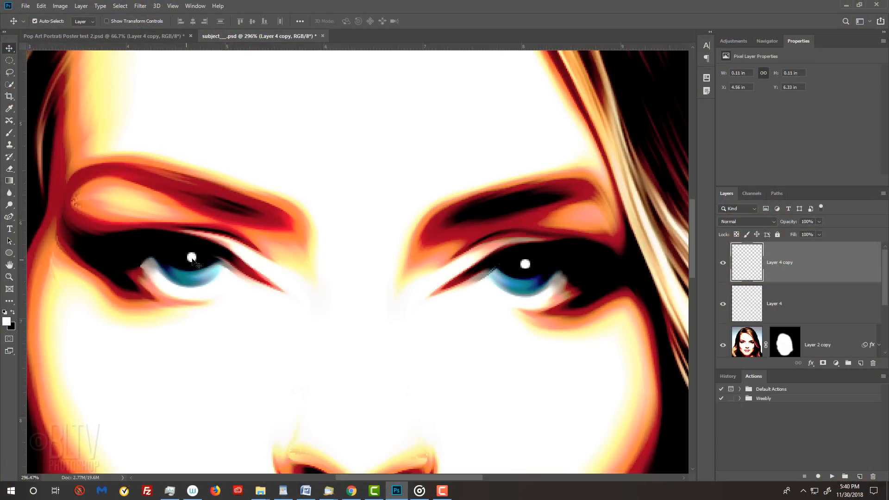
key("ctrl+0")
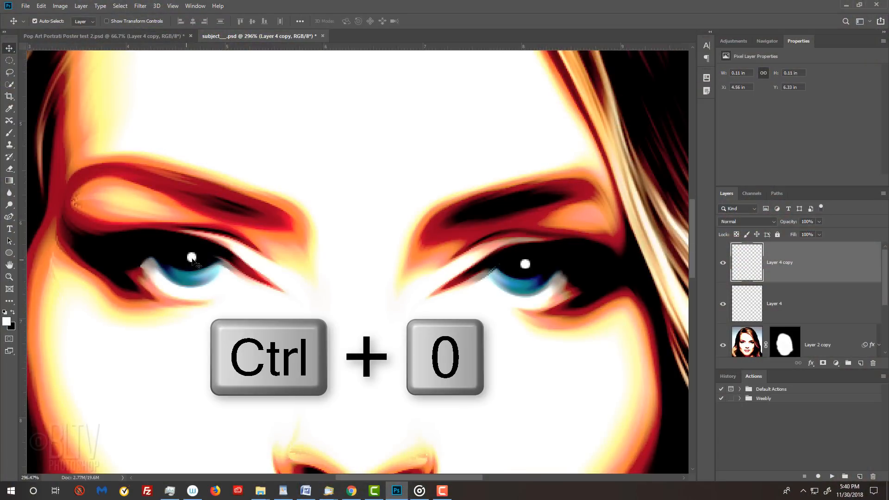
key("ctrl+0")
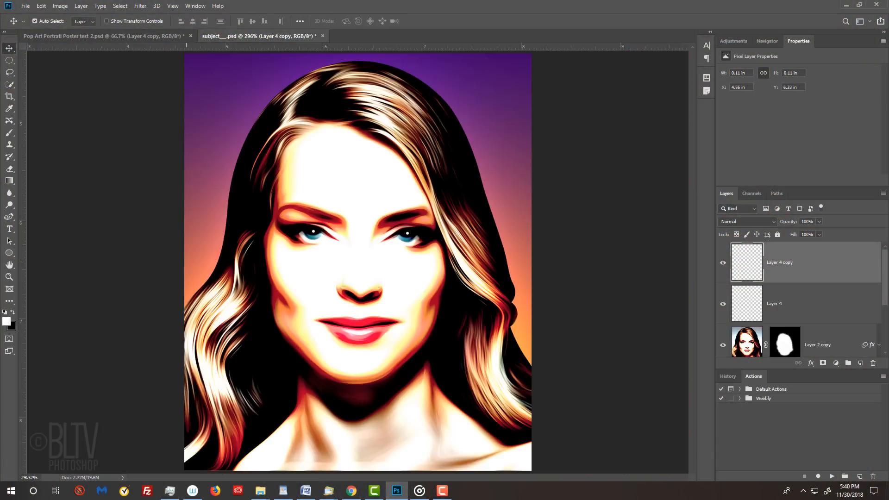